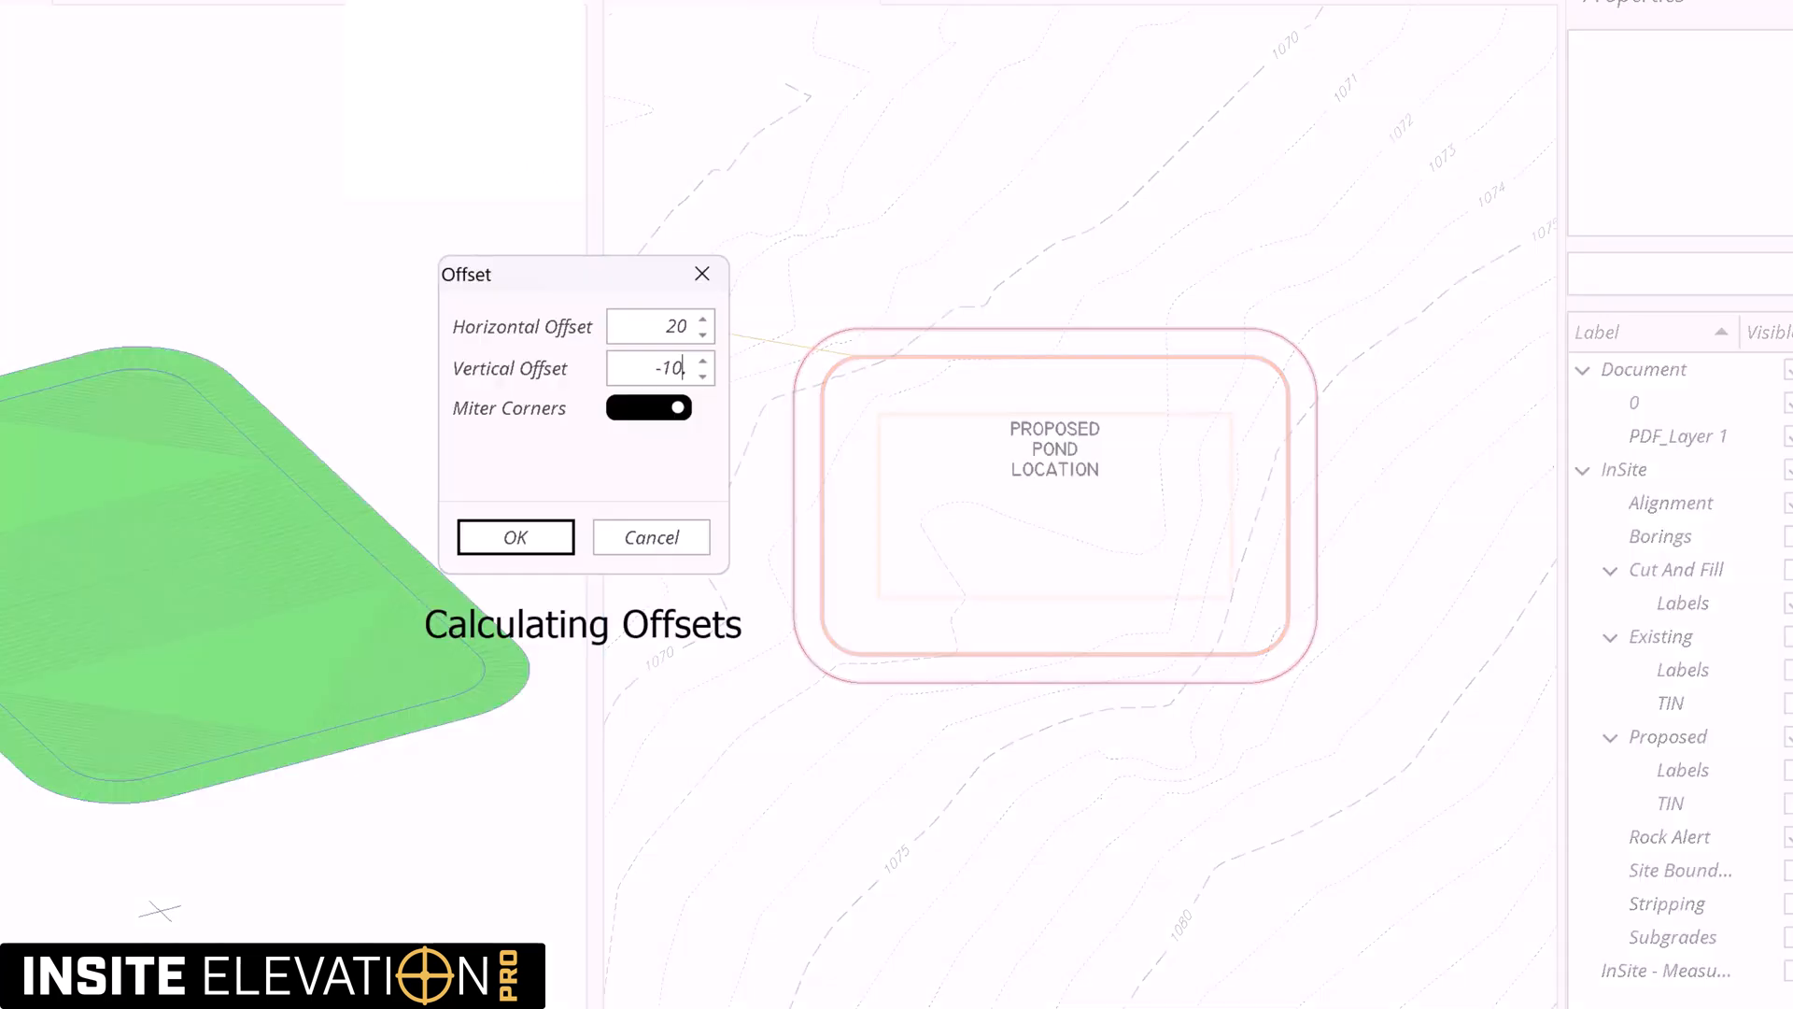
Step: Offset the pond outline horizontally 20 and vertically -10 to form the basin
click(515, 538)
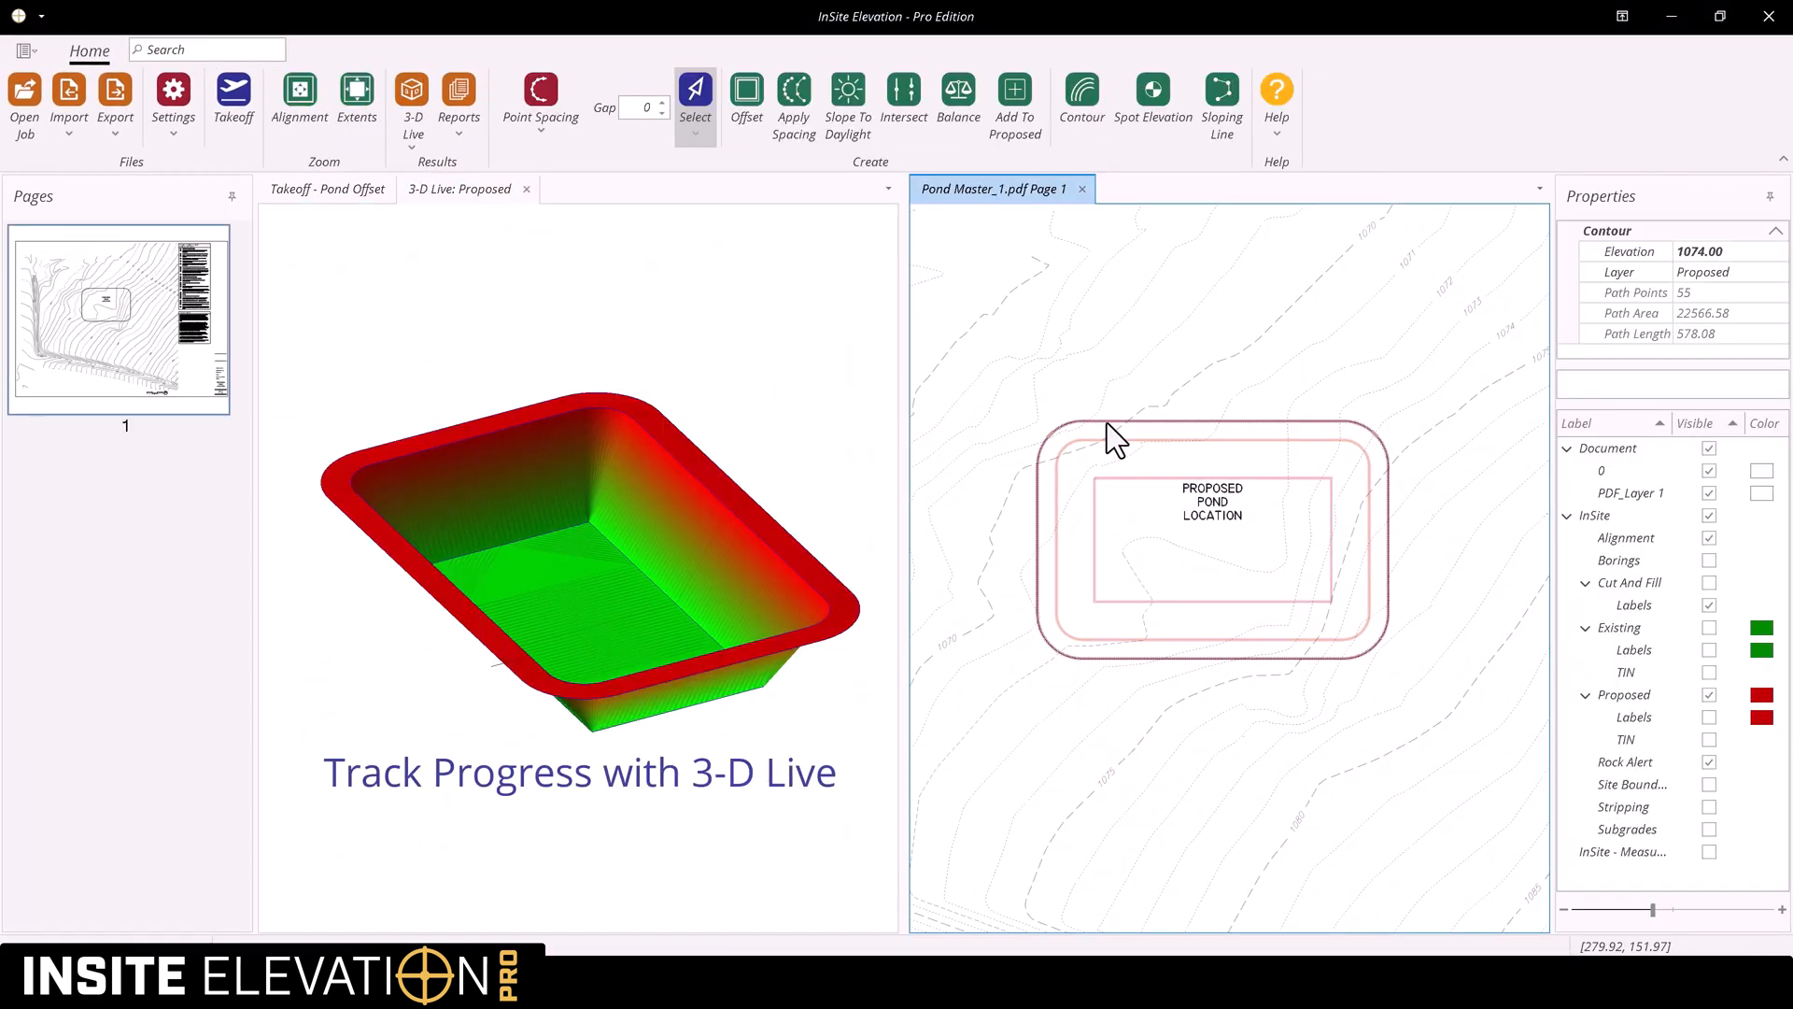
Step: Slope the outer berm line to daylight at 1:5 up and down, direction Nearest, maximum run 100
click(848, 90)
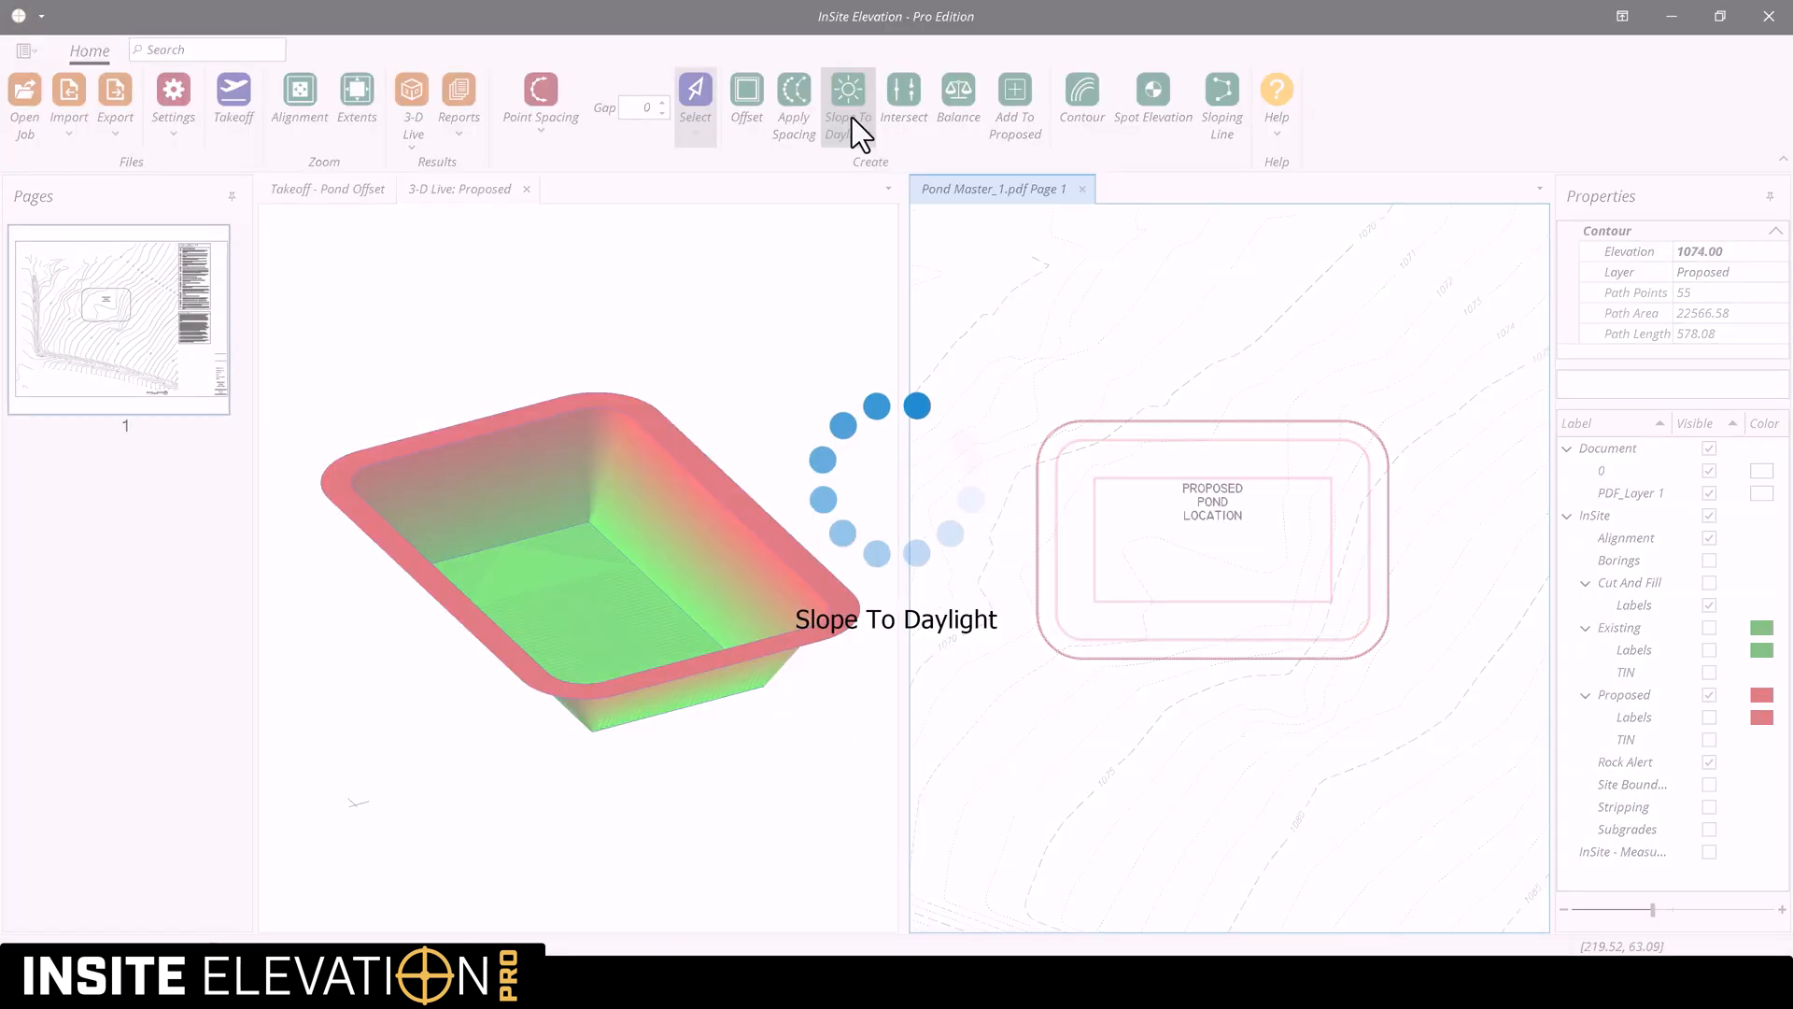
click(848, 90)
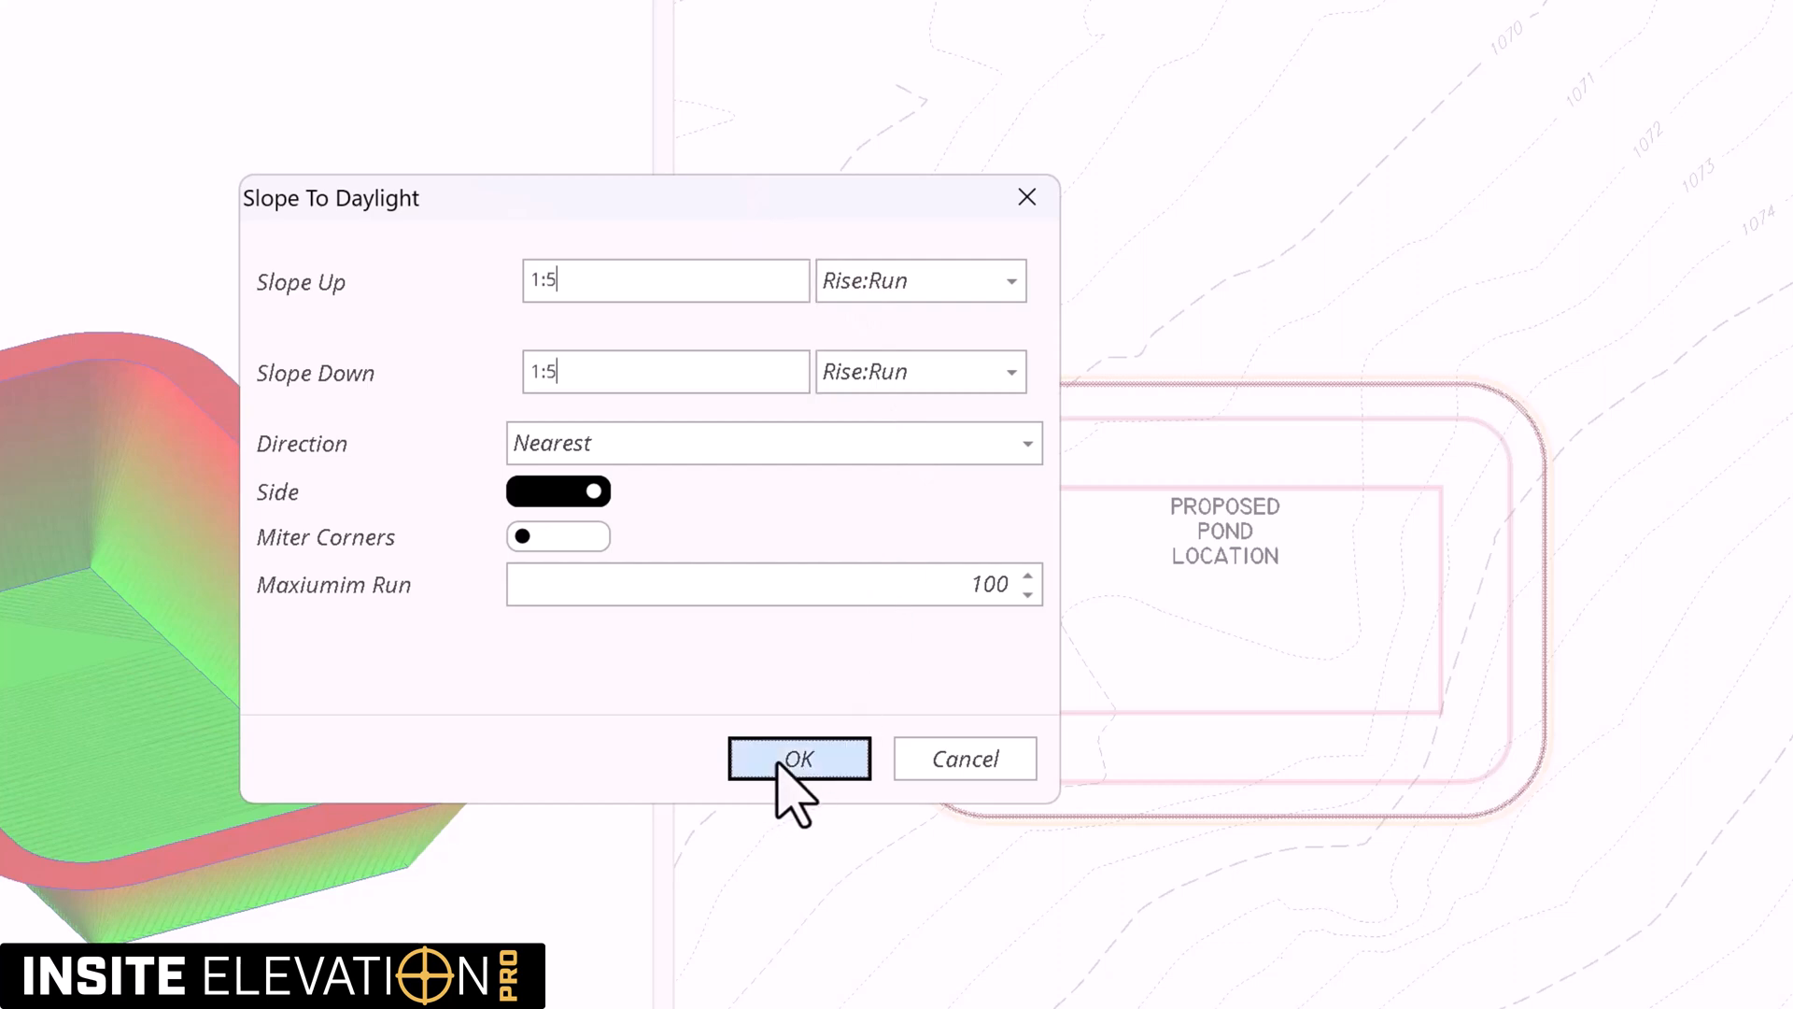
click(799, 758)
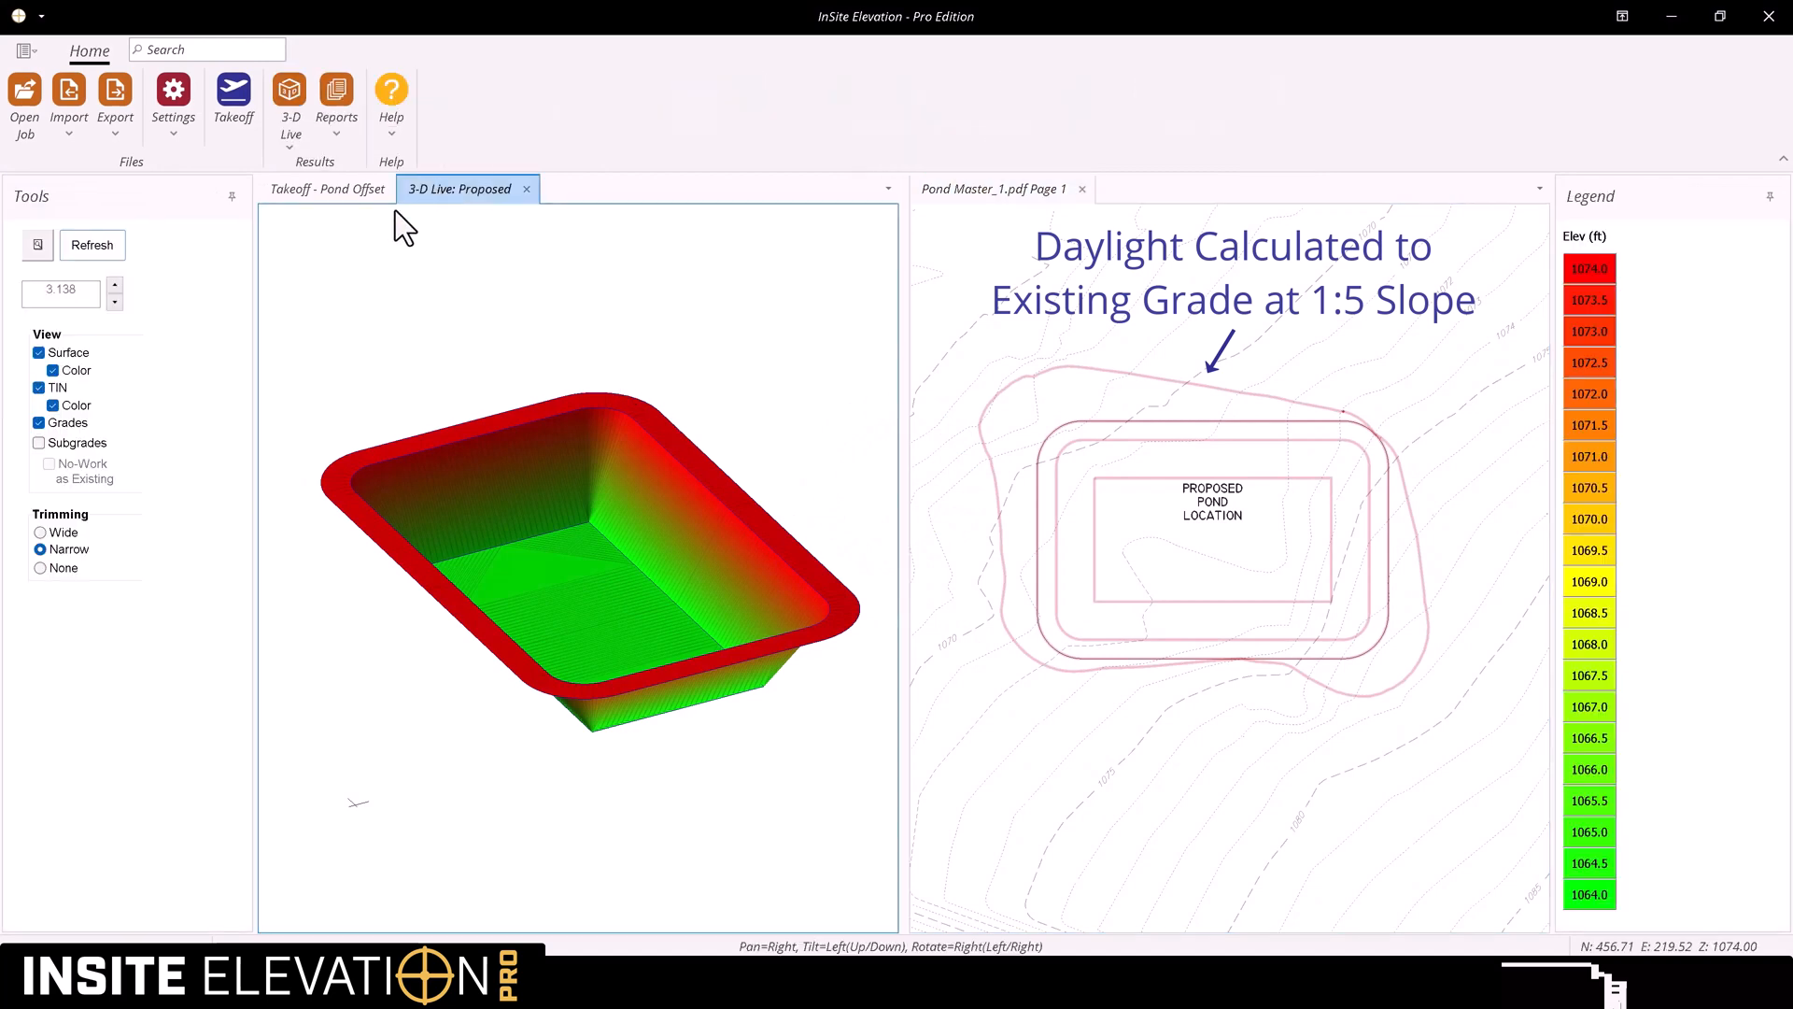
Step: Refresh the 3-D Live Proposed surface with the daylight slopes and view the Pond Master plan sheet
click(91, 245)
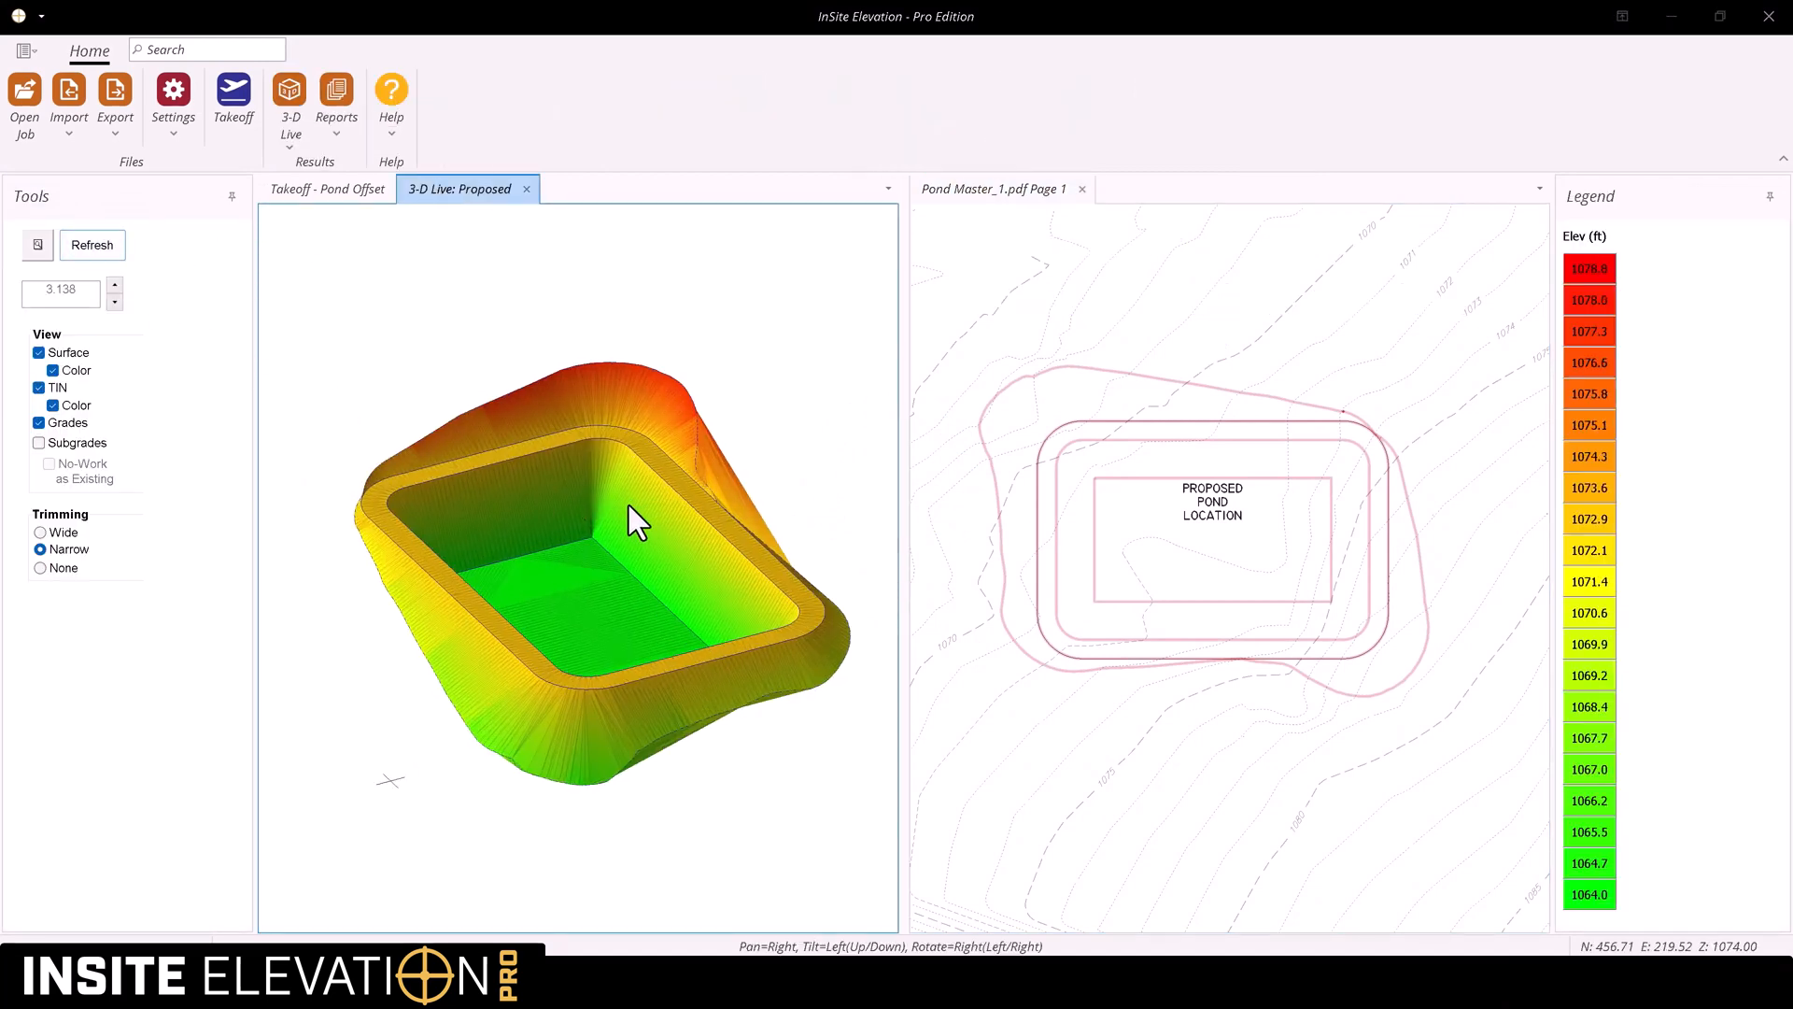
drag(635, 518, 646, 517)
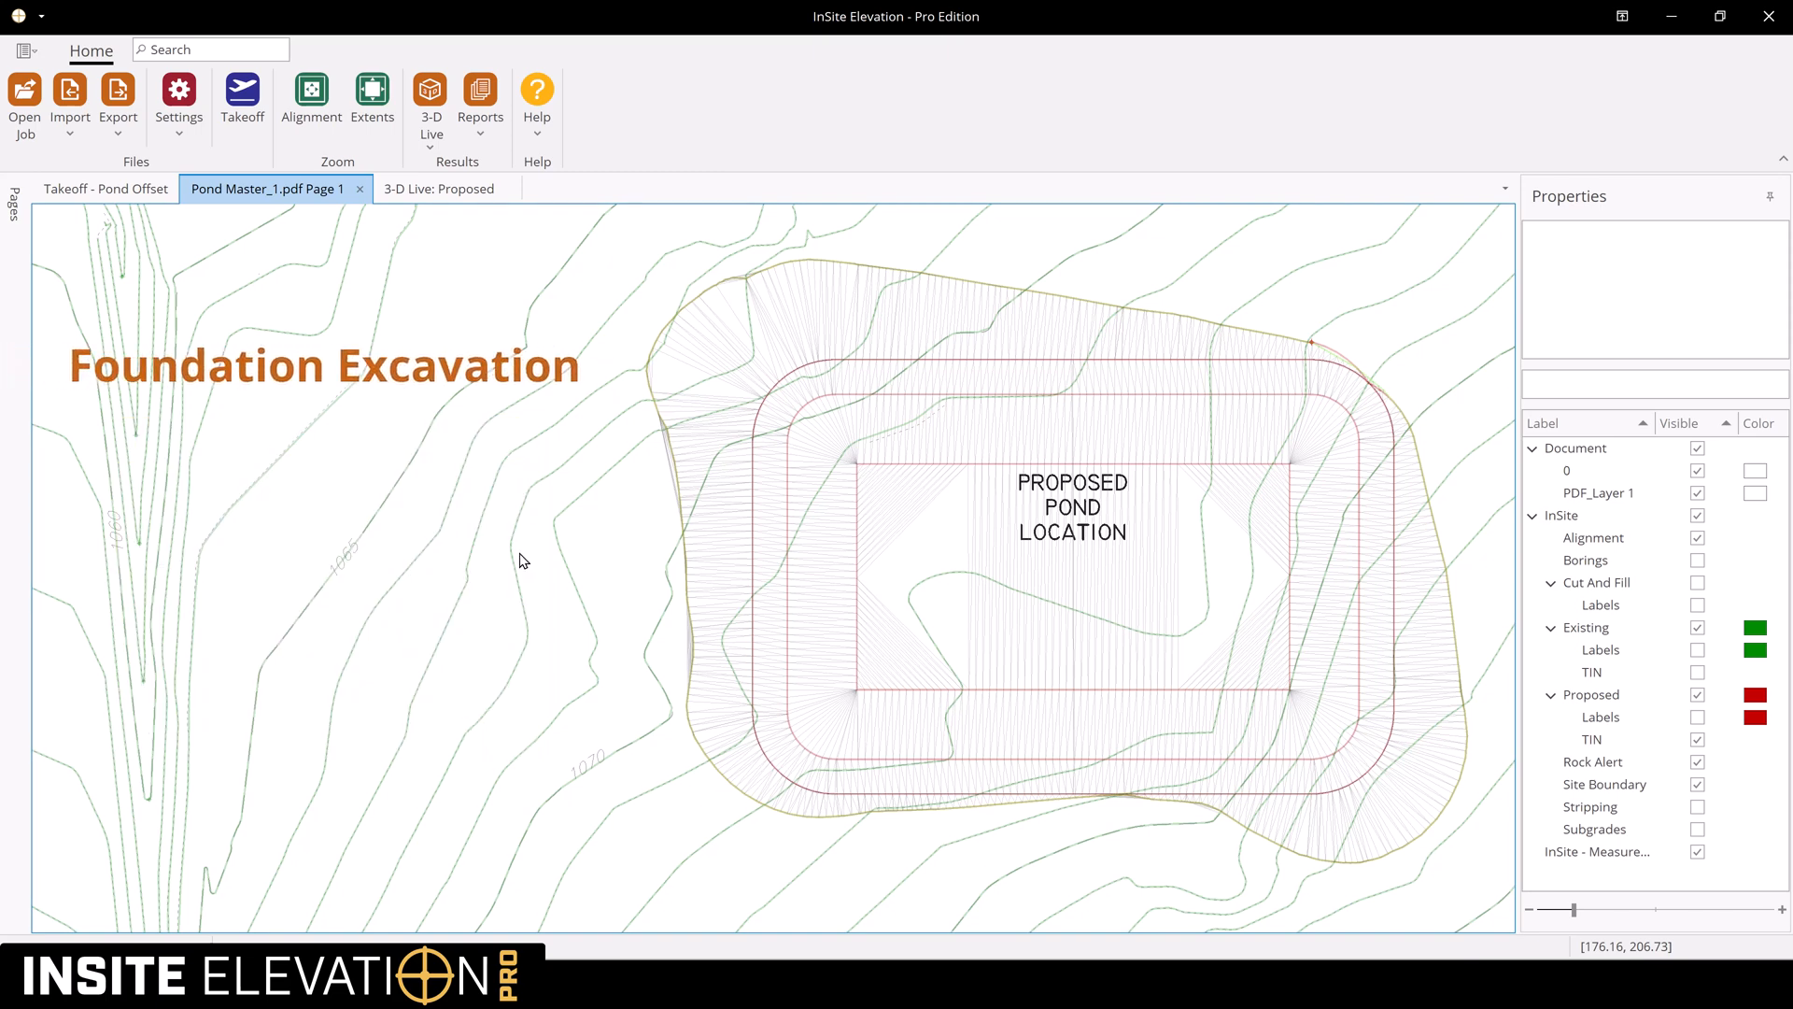
text(Vaults)
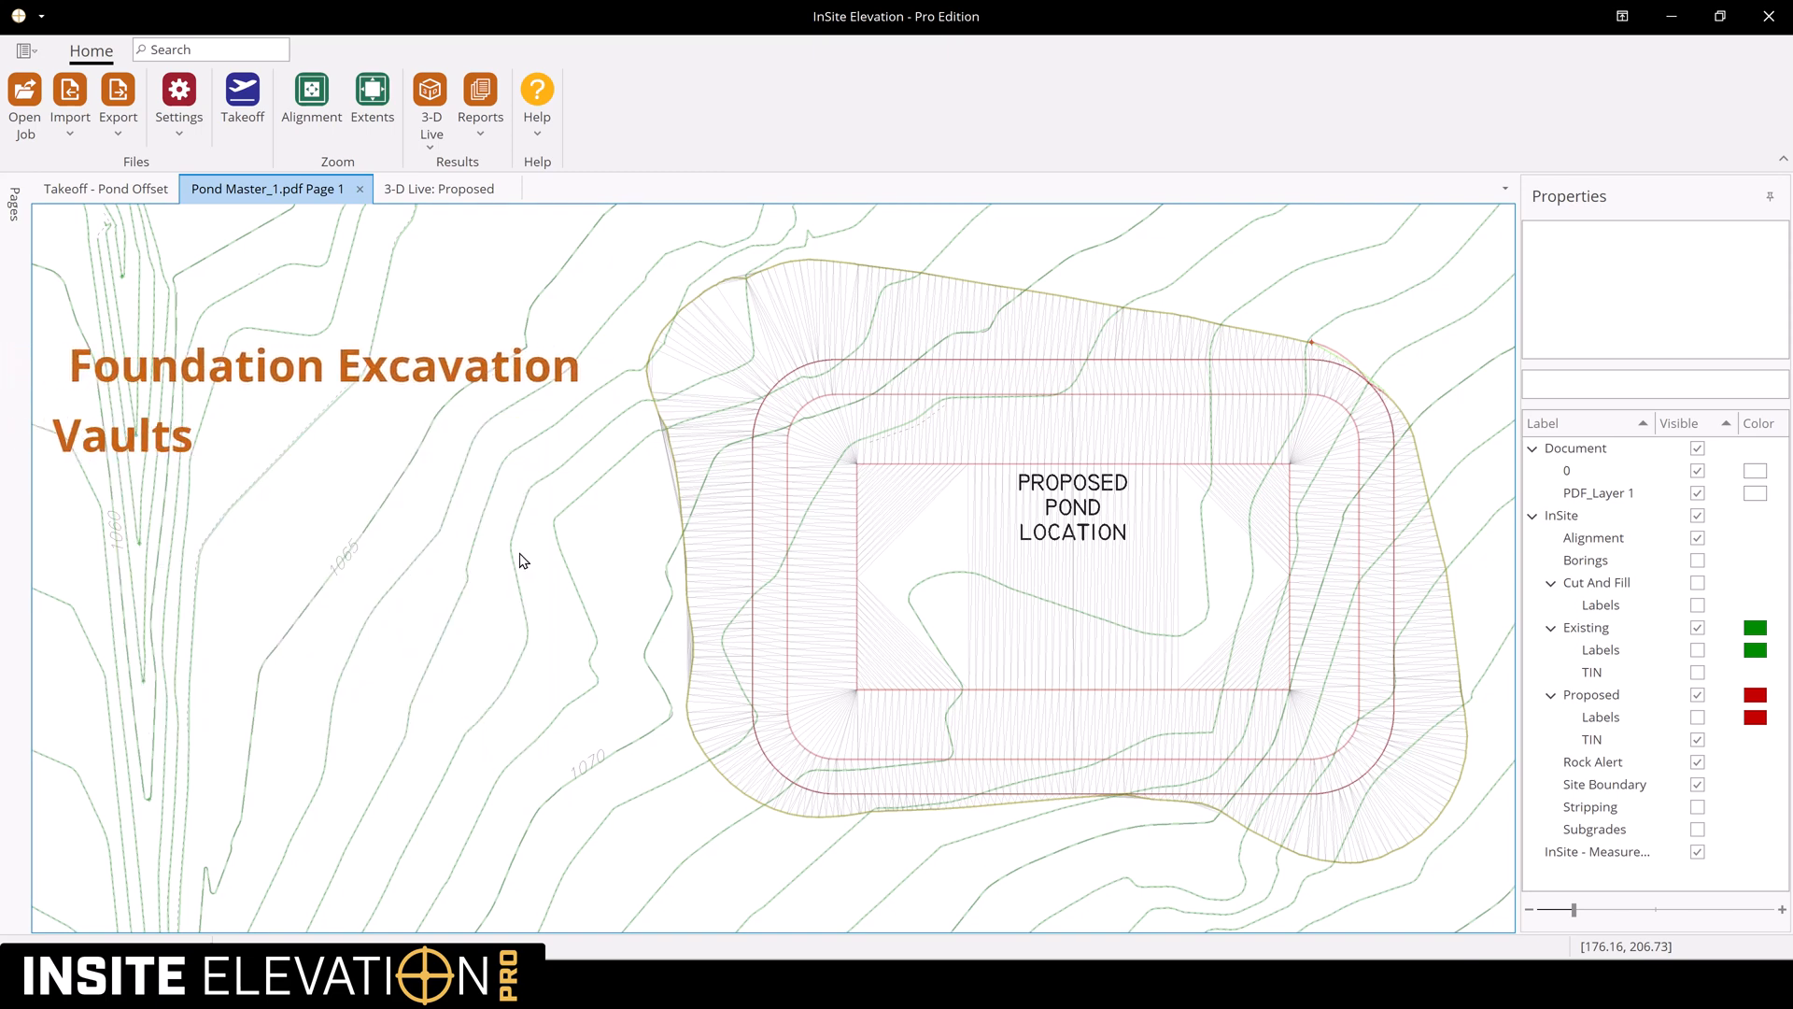